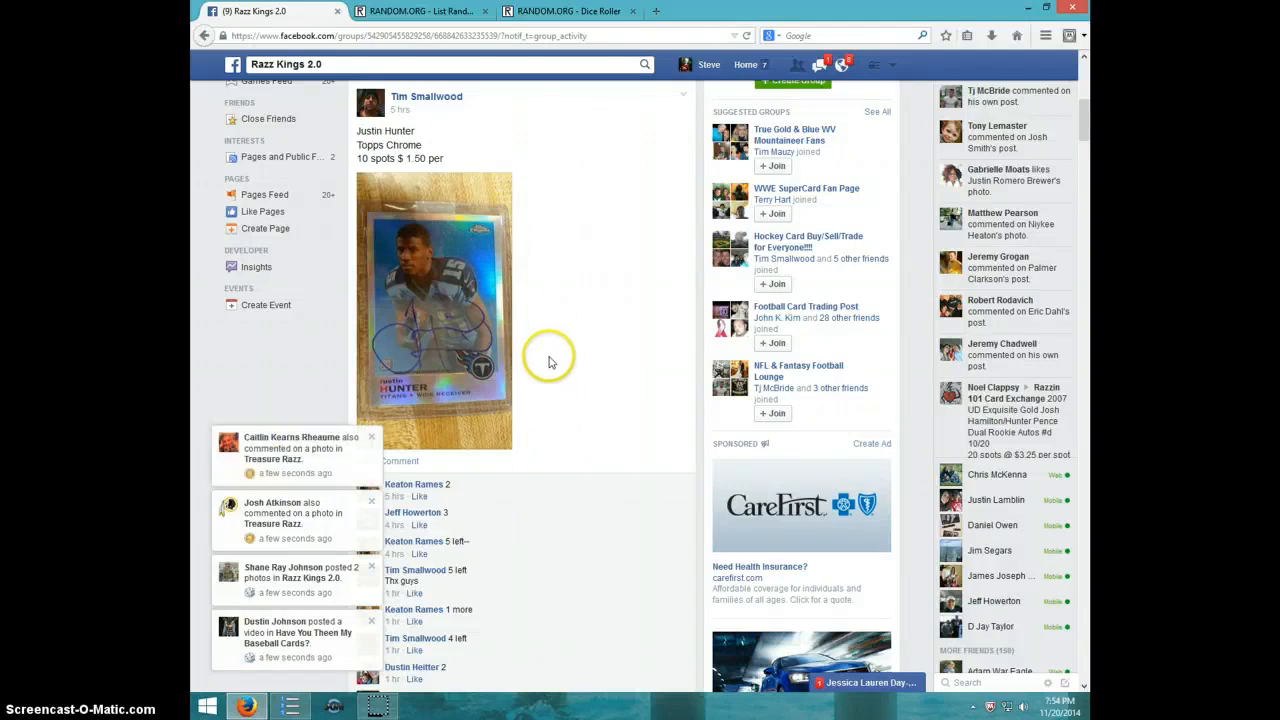
pyautogui.moveTo(496, 360)
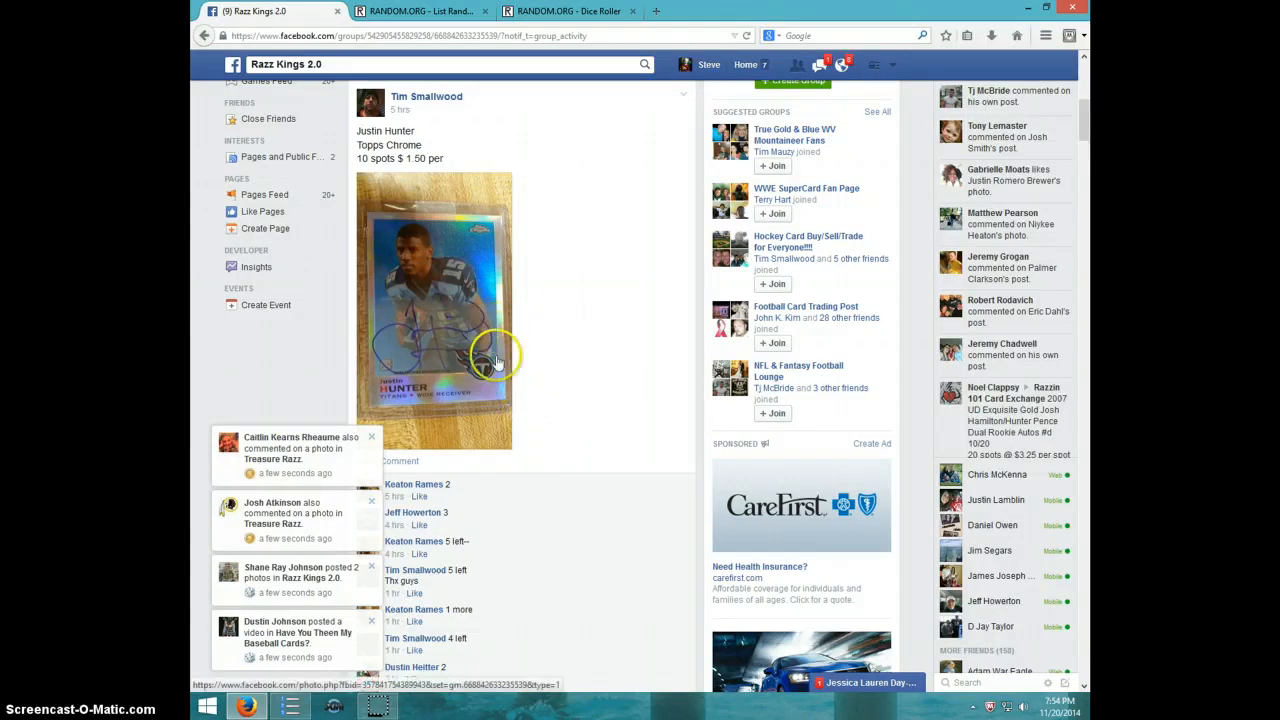
# Step: Comment 'LIVE' under the card break post, then show the system date and time
pyautogui.scroll(-3)
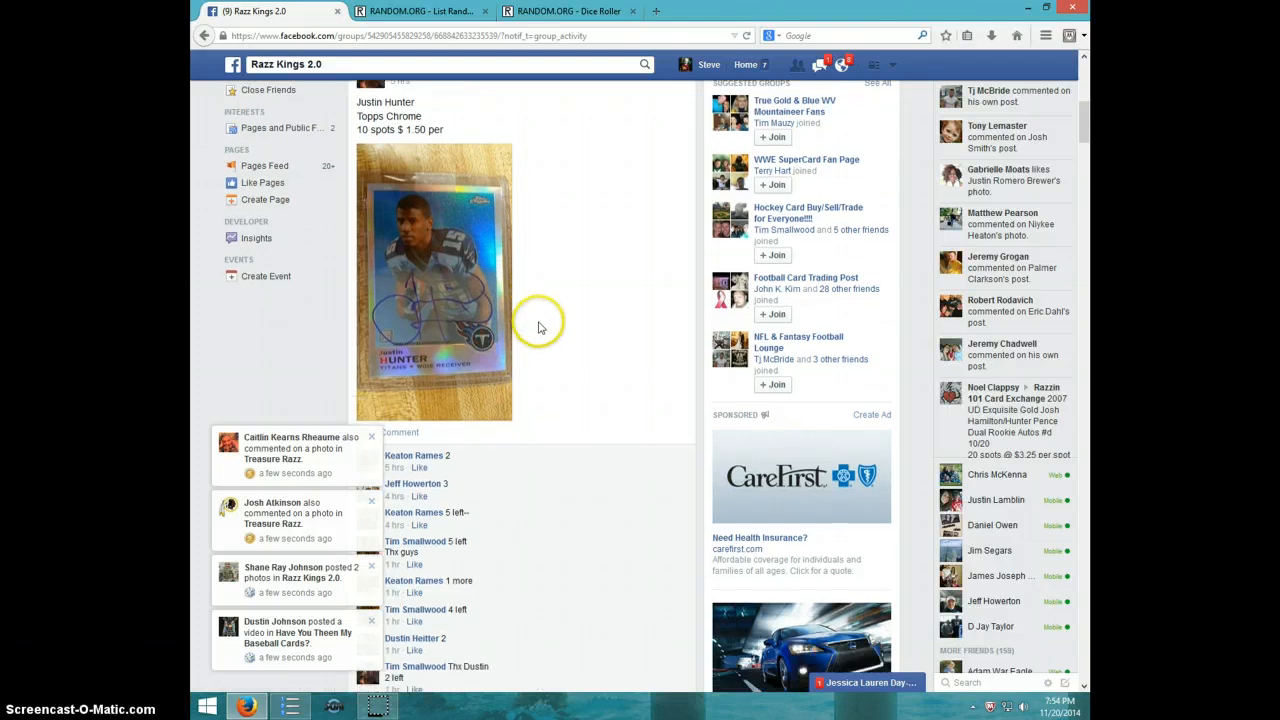
pyautogui.scroll(-3)
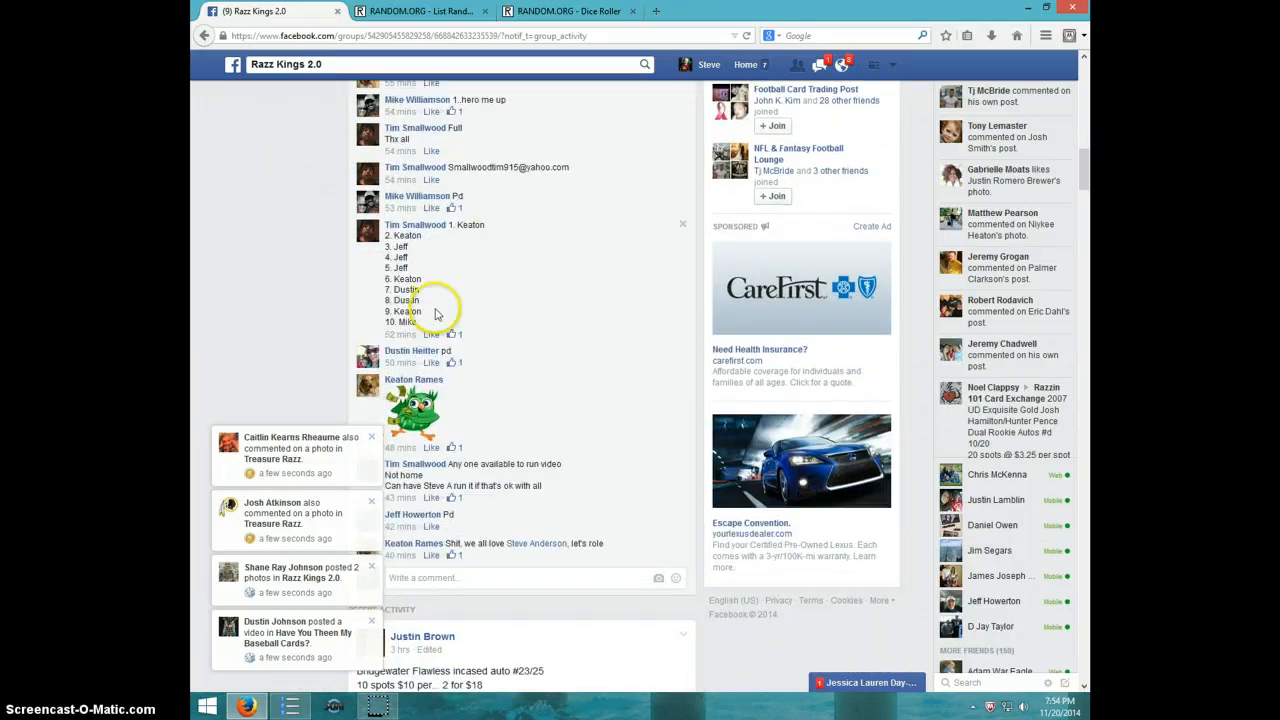
pyautogui.scroll(-3)
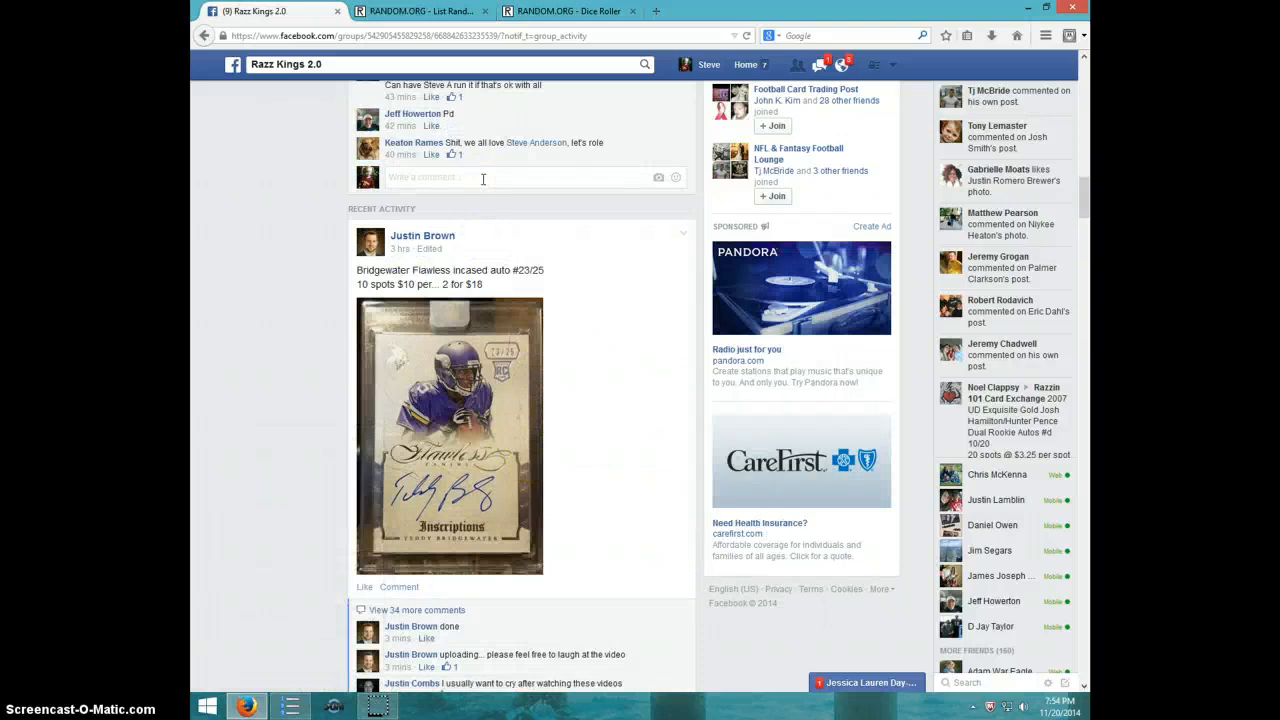
pyautogui.write('LIVE')
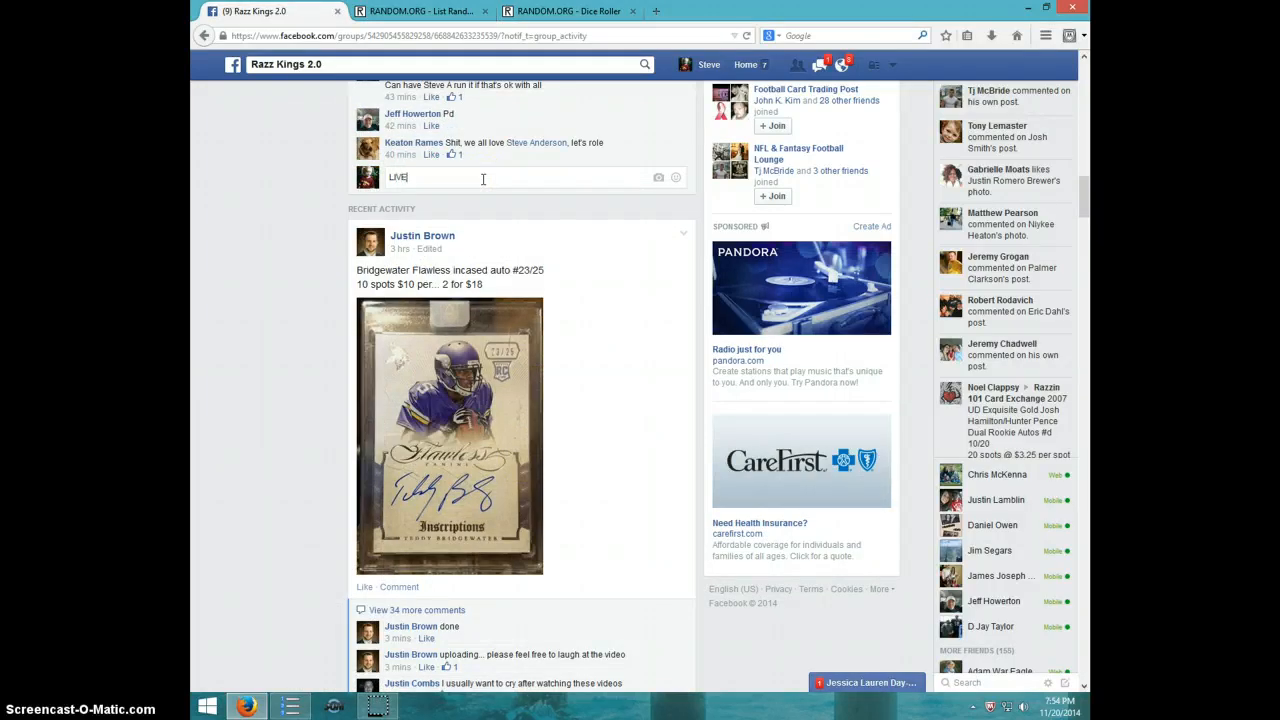
pyautogui.press('enter')
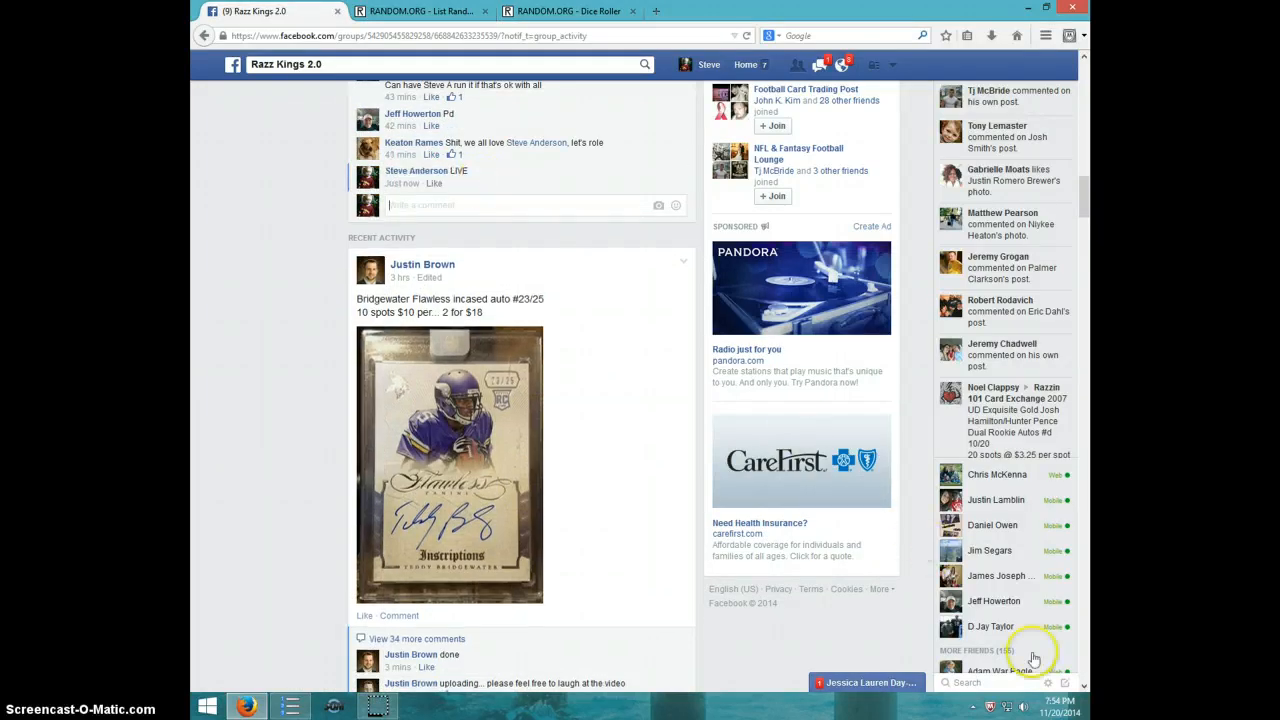
pyautogui.click(1052, 708)
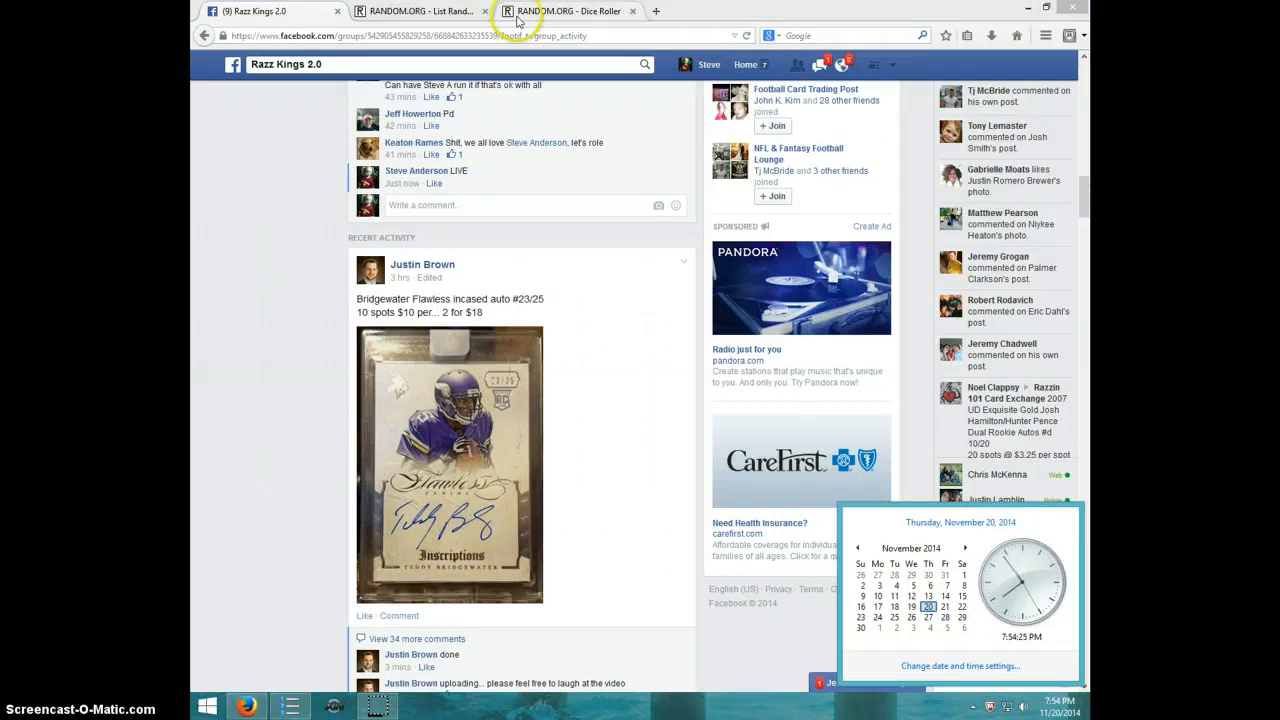
# Step: Roll two virtual dice on the Dice Roller, then return to the ten-name List Randomizer
pyautogui.click(568, 12)
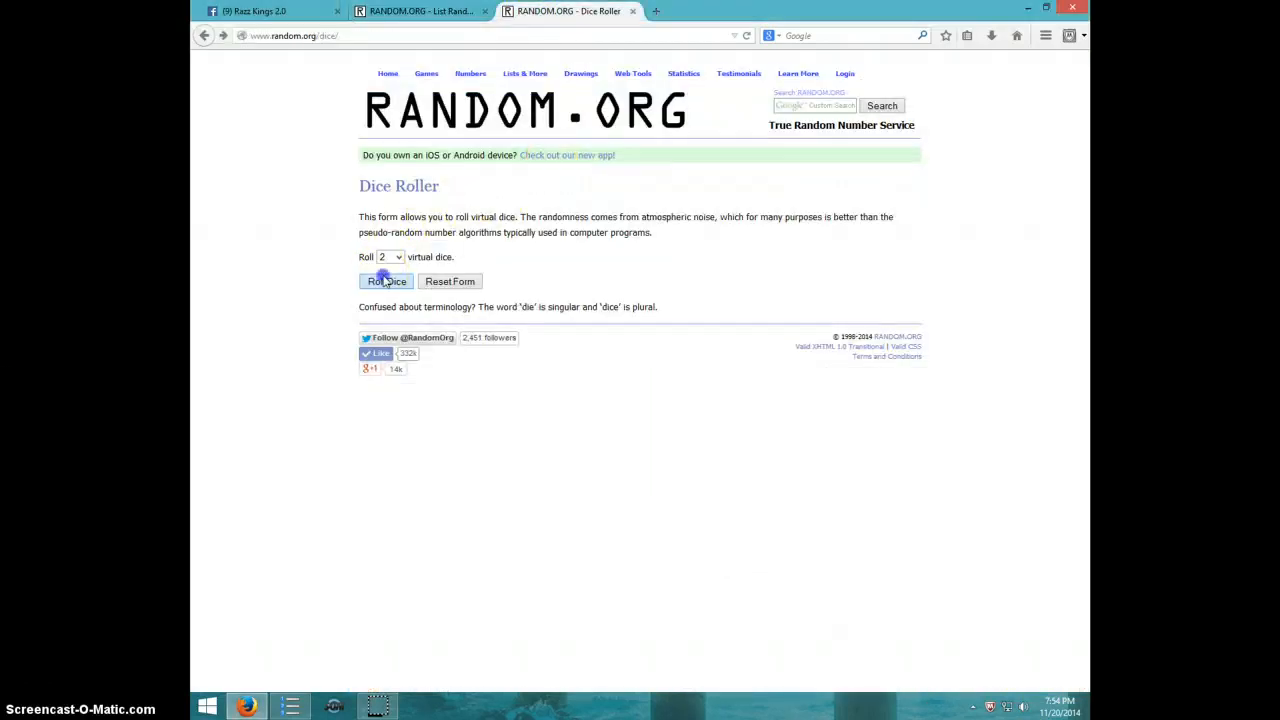
pyautogui.click(386, 280)
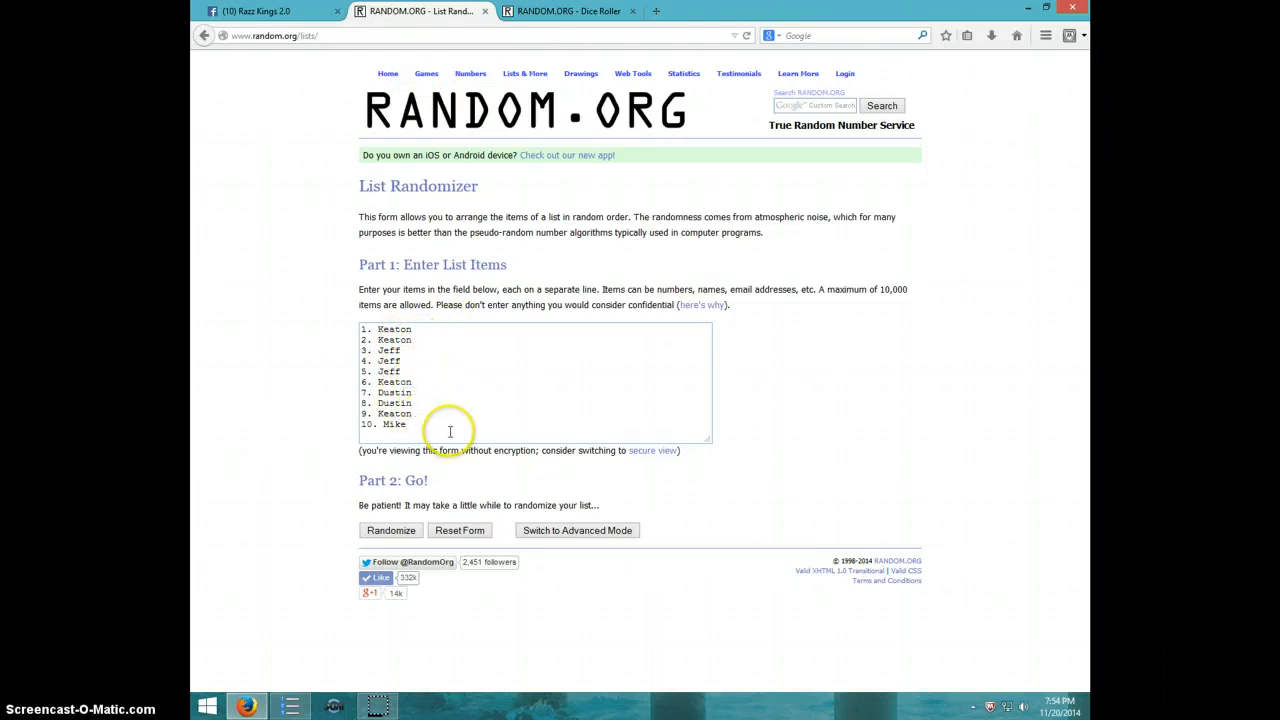
pyautogui.click(568, 12)
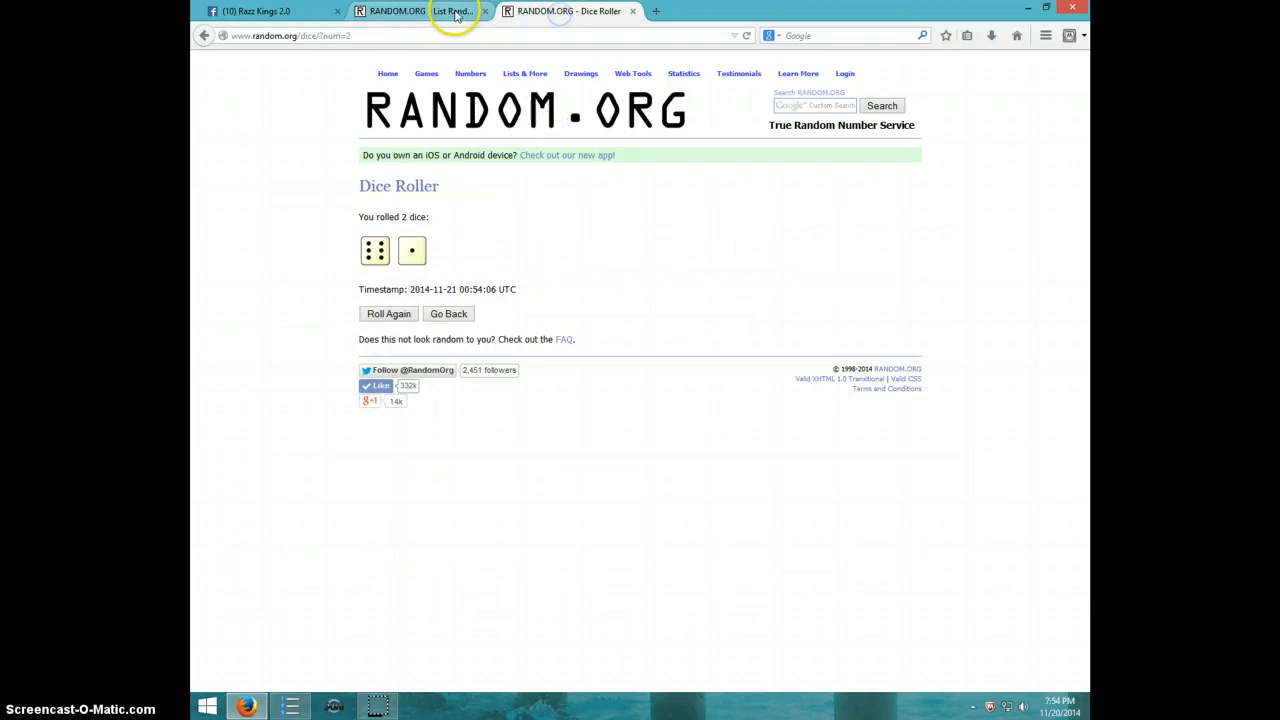
pyautogui.click(420, 12)
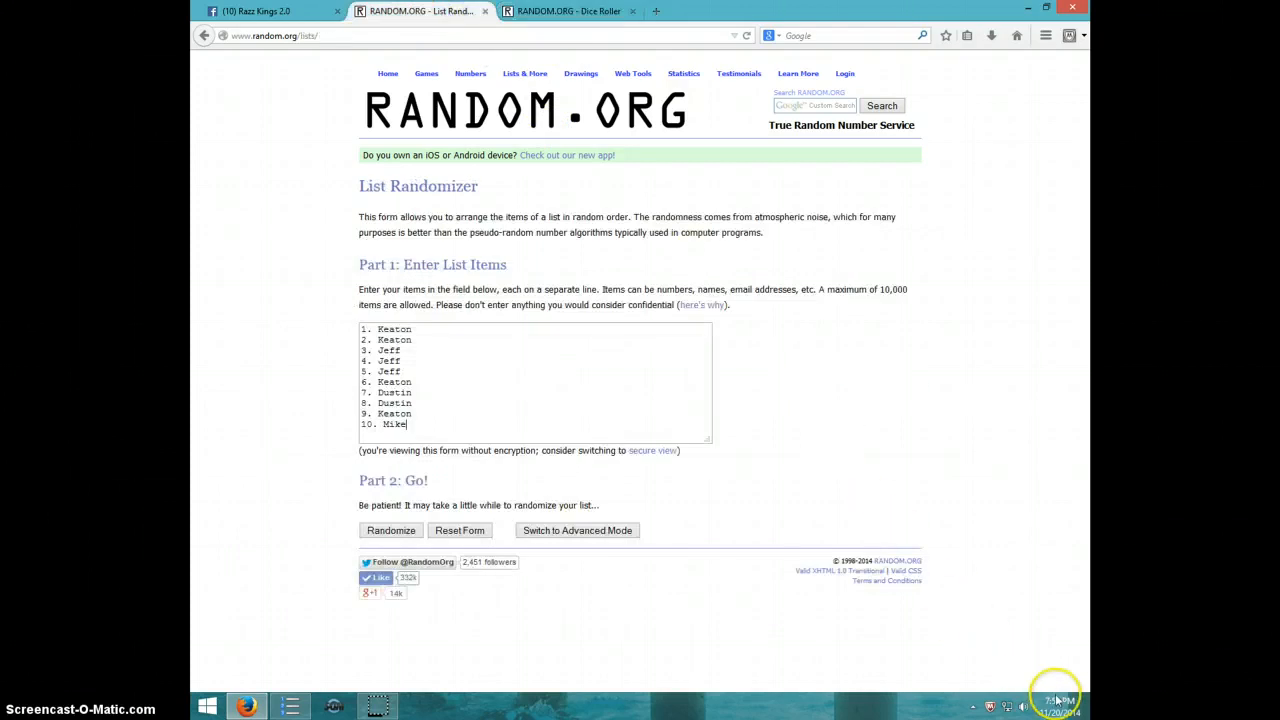
# Step: Shuffle the ten-name list six times in a row, then bring the two-dice roll back up
pyautogui.click(390, 530)
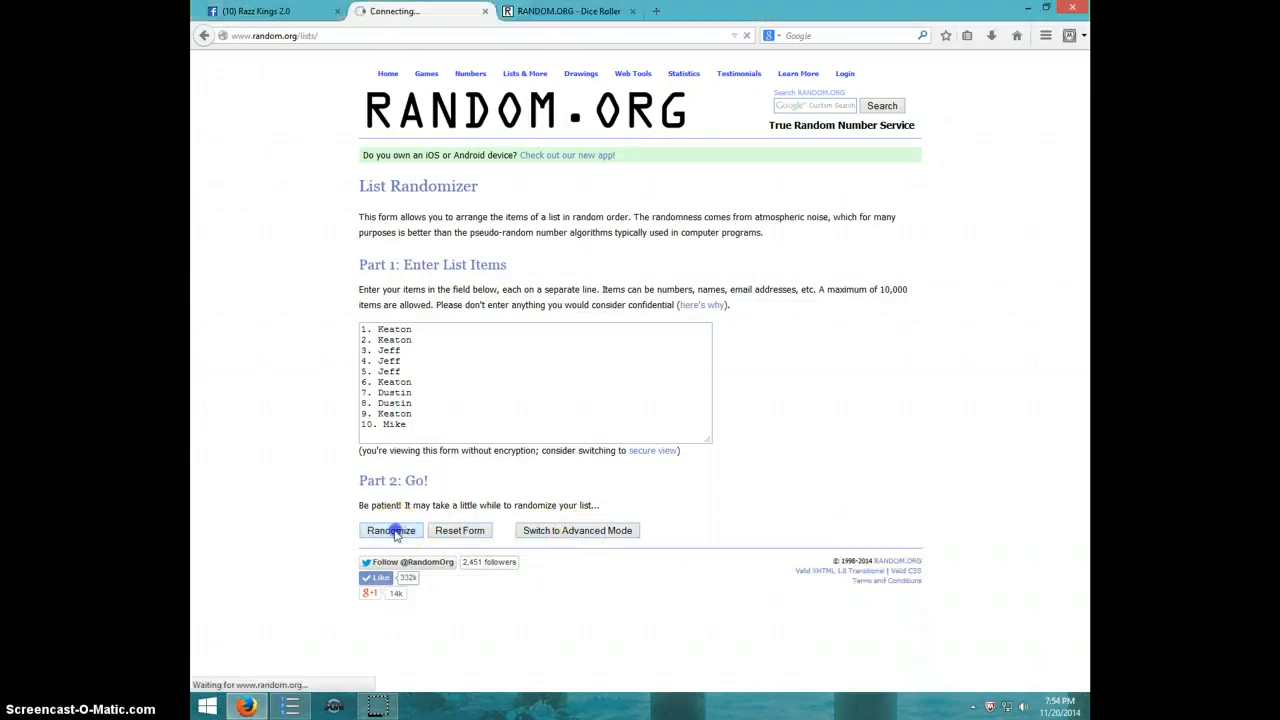
pyautogui.click(390, 530)
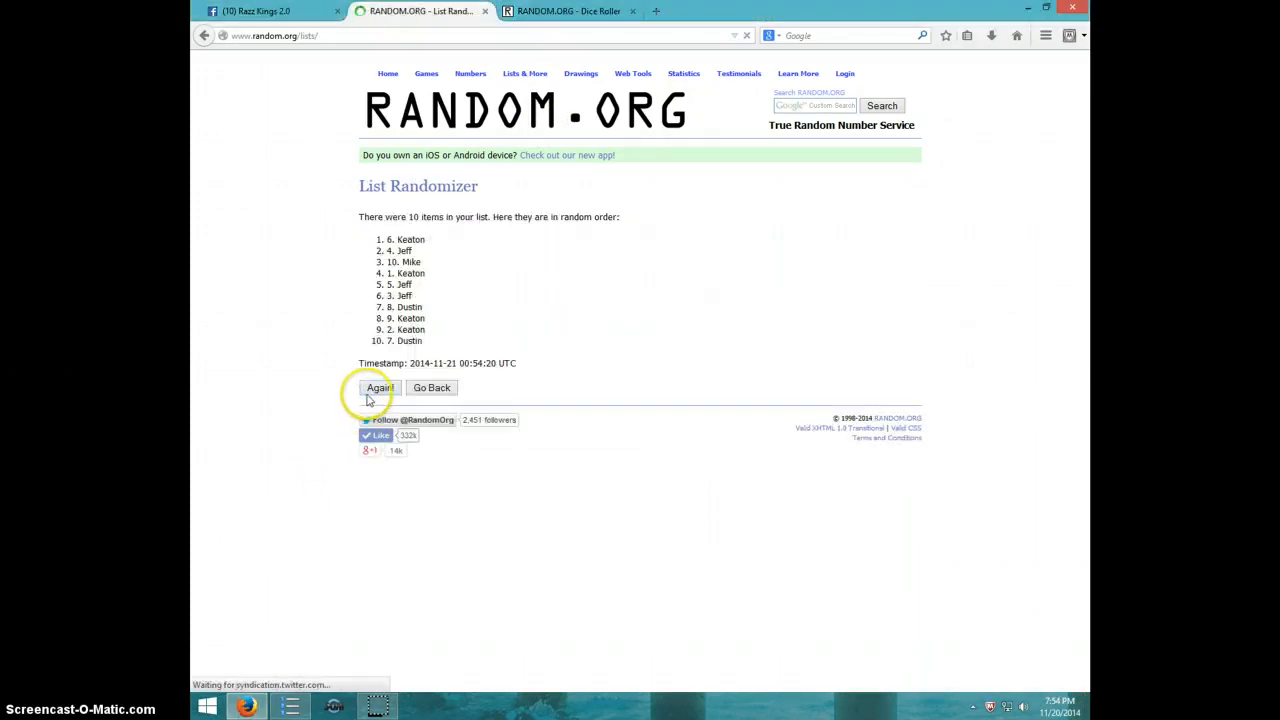
pyautogui.click(380, 388)
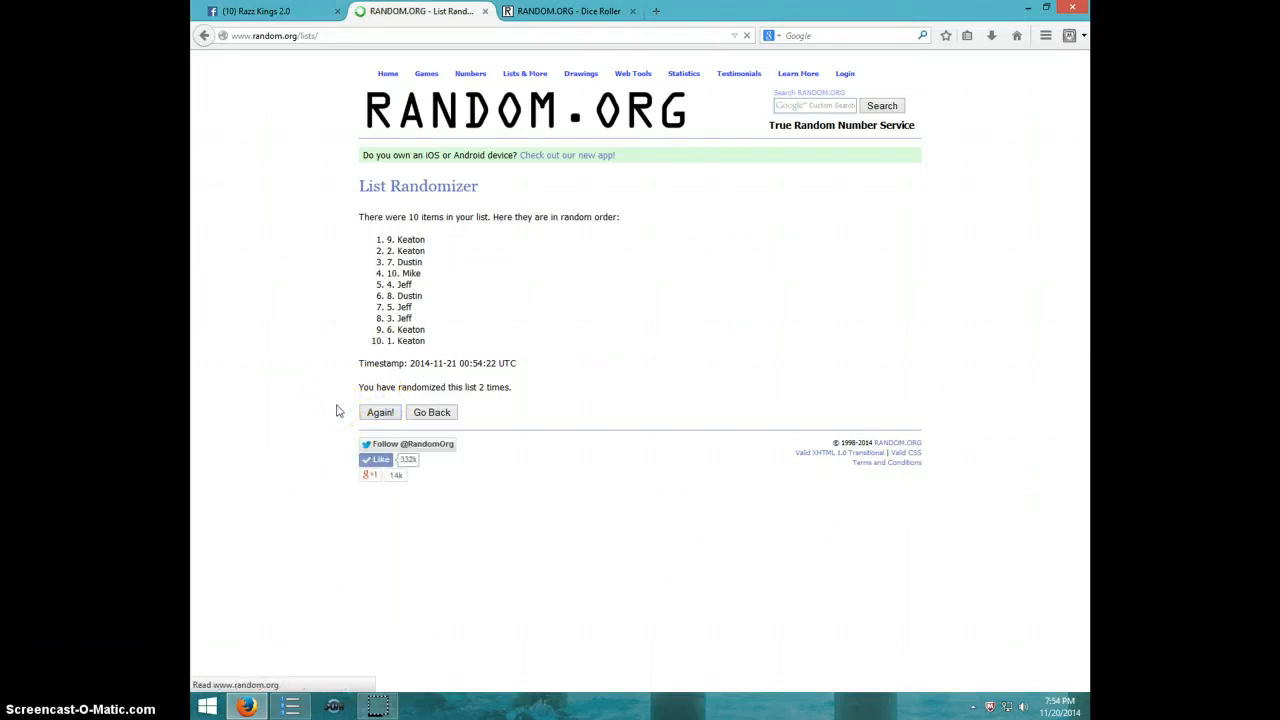
pyautogui.click(380, 412)
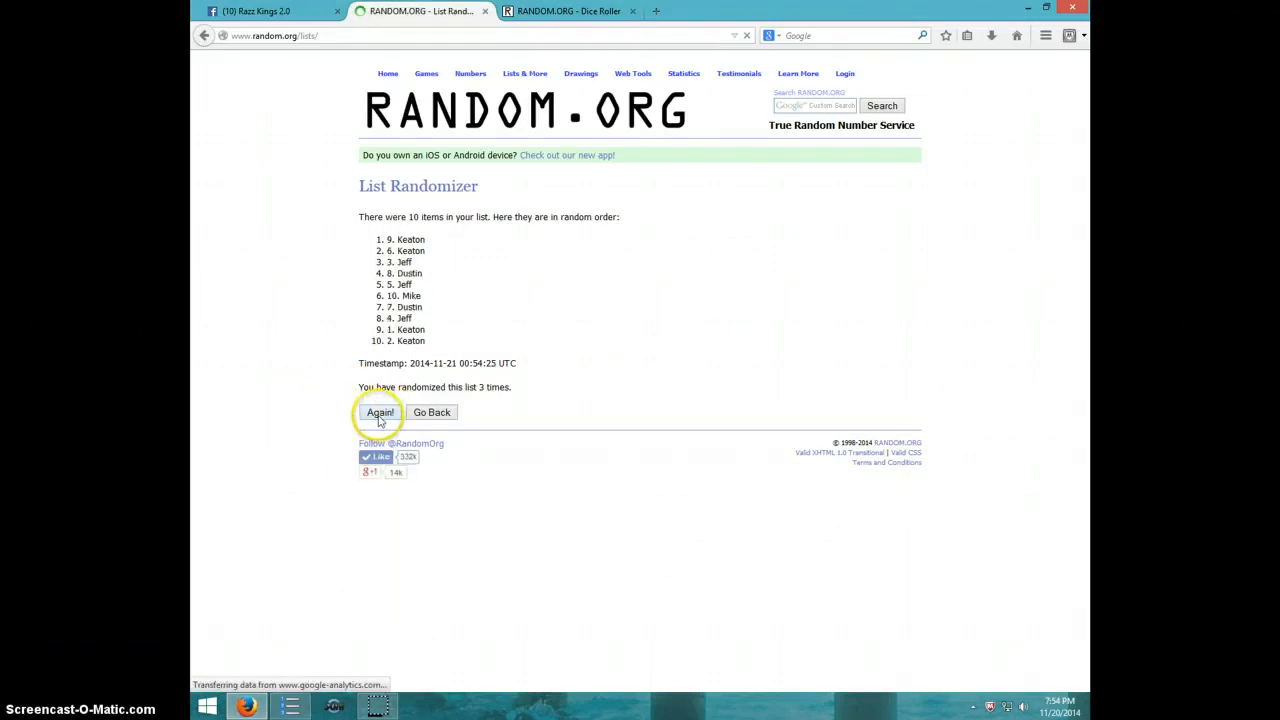
pyautogui.click(380, 412)
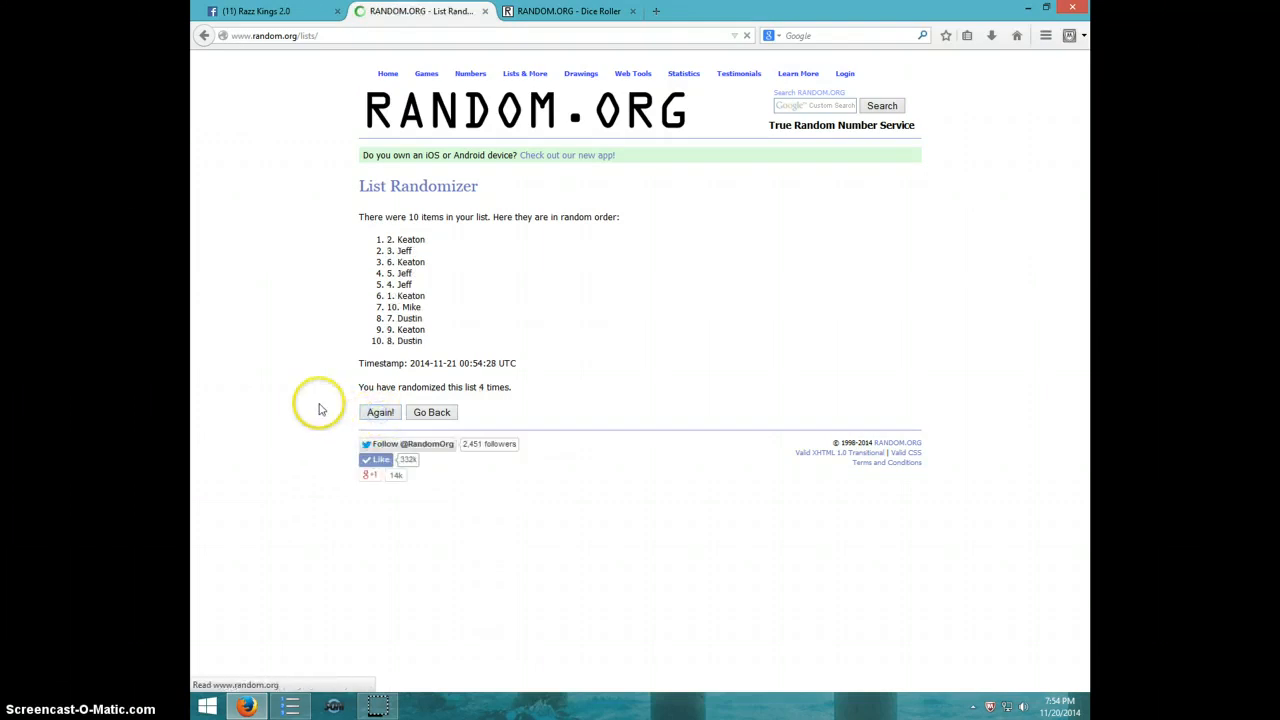
pyautogui.click(380, 412)
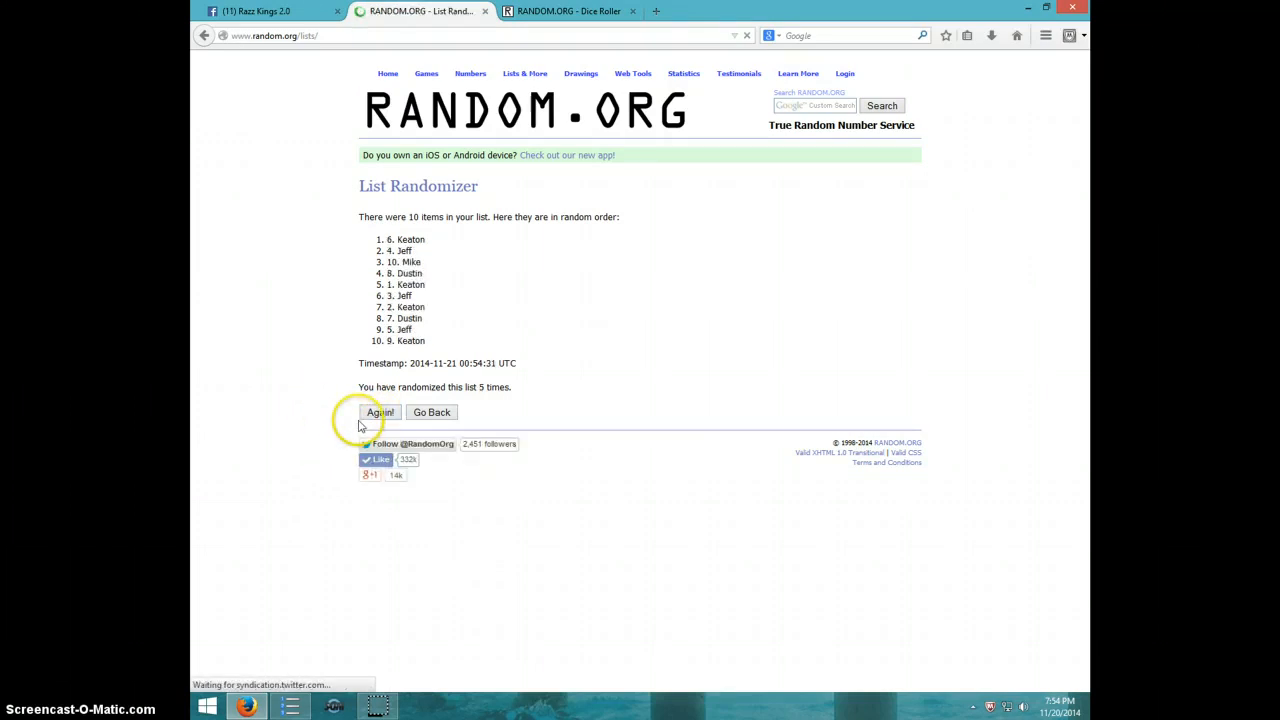
pyautogui.click(380, 412)
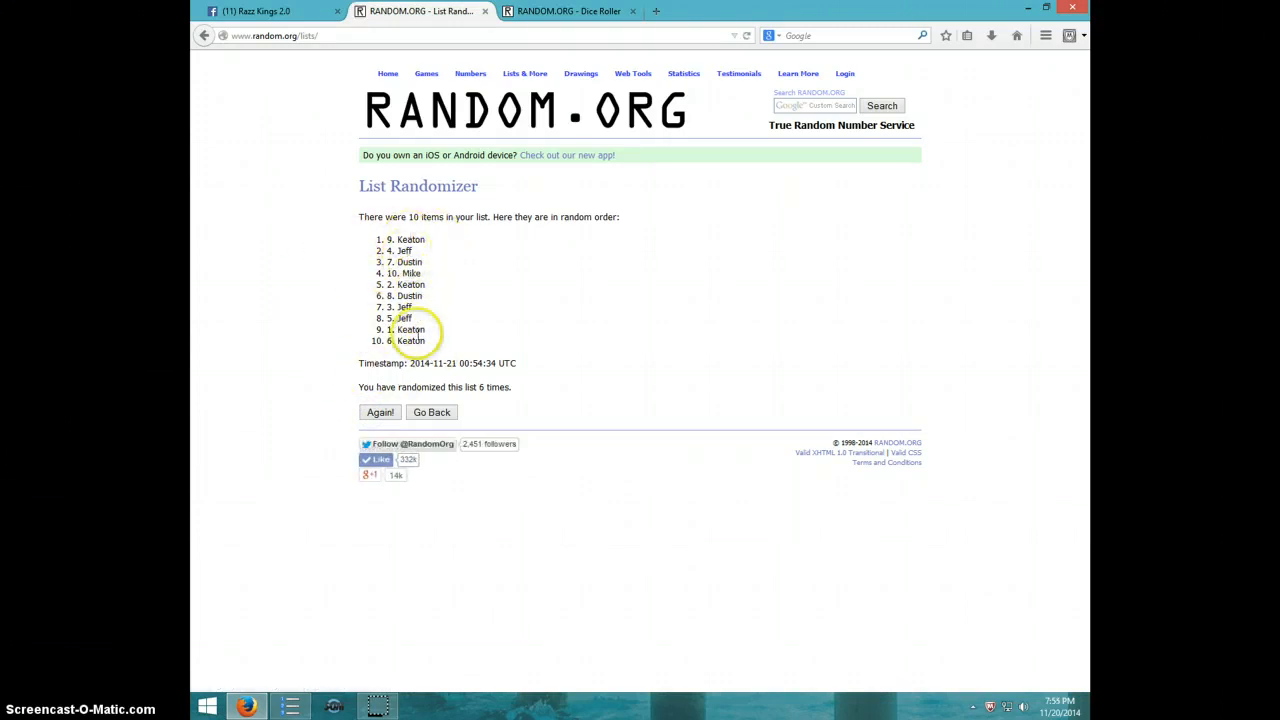
pyautogui.click(568, 12)
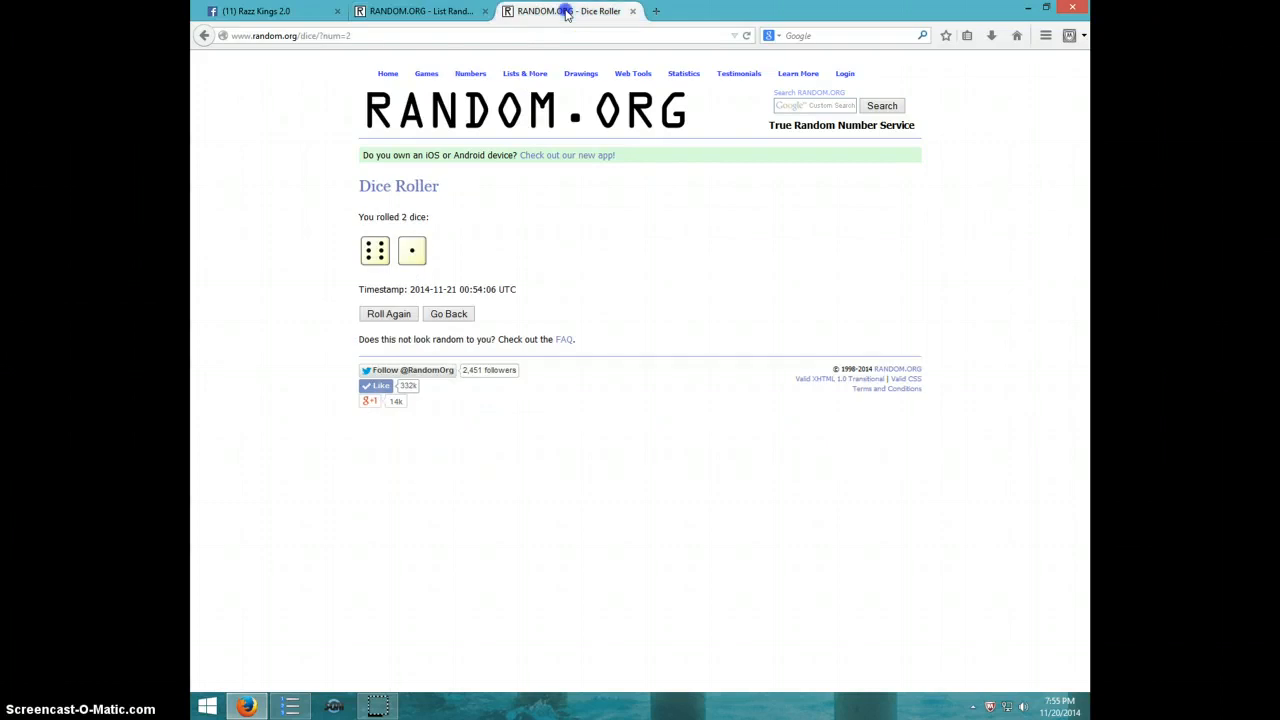
# Step: Run a seventh shuffle placing Dustin on top, check the clock, and return to the Facebook group
pyautogui.click(420, 12)
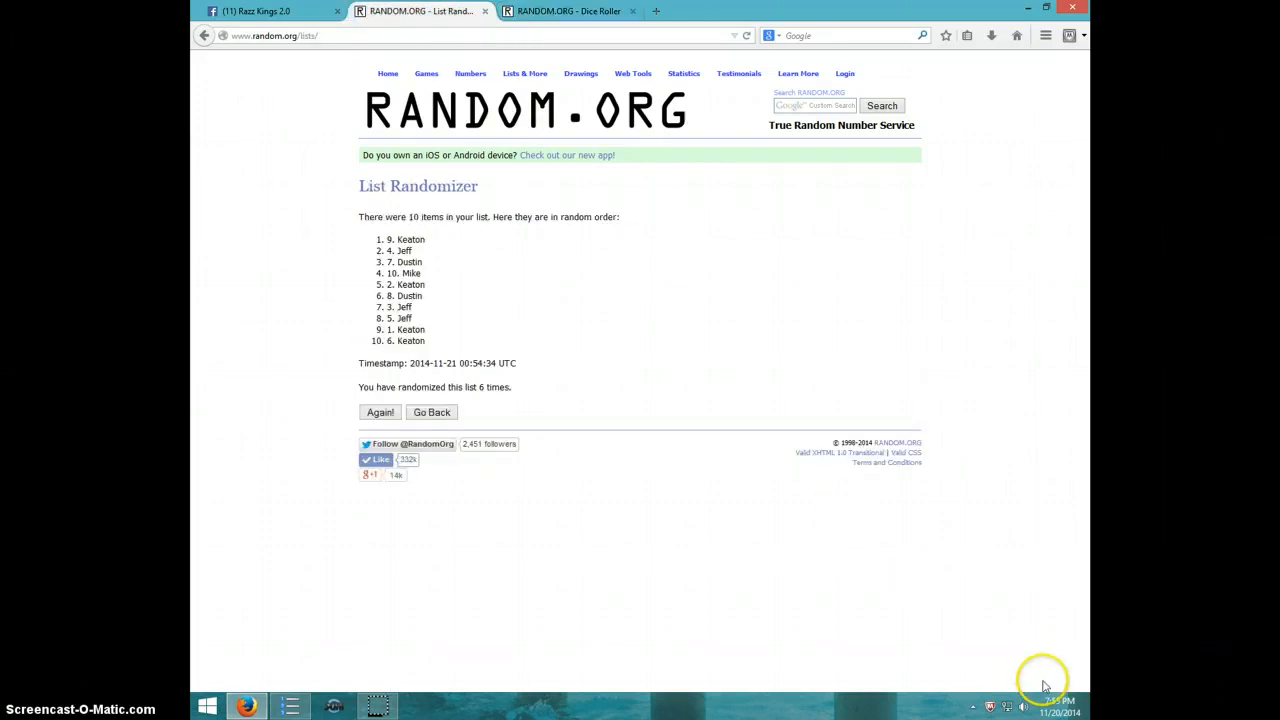
pyautogui.click(1062, 708)
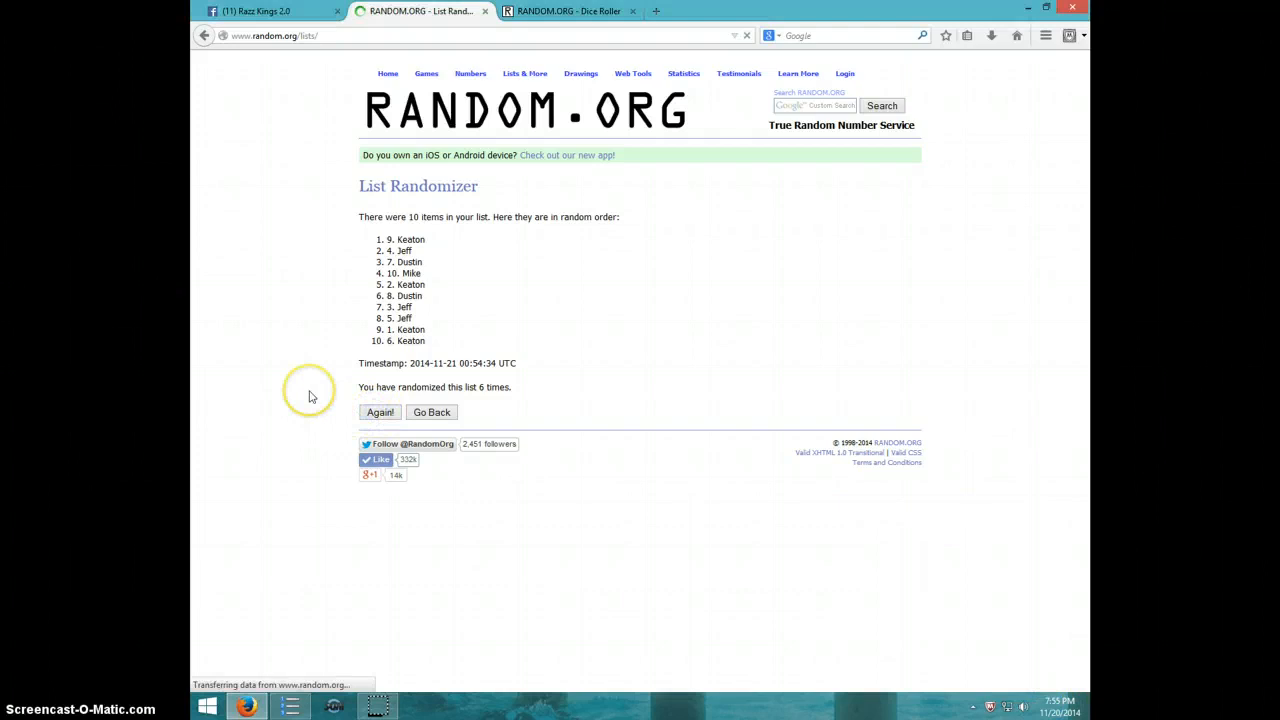
pyautogui.click(380, 412)
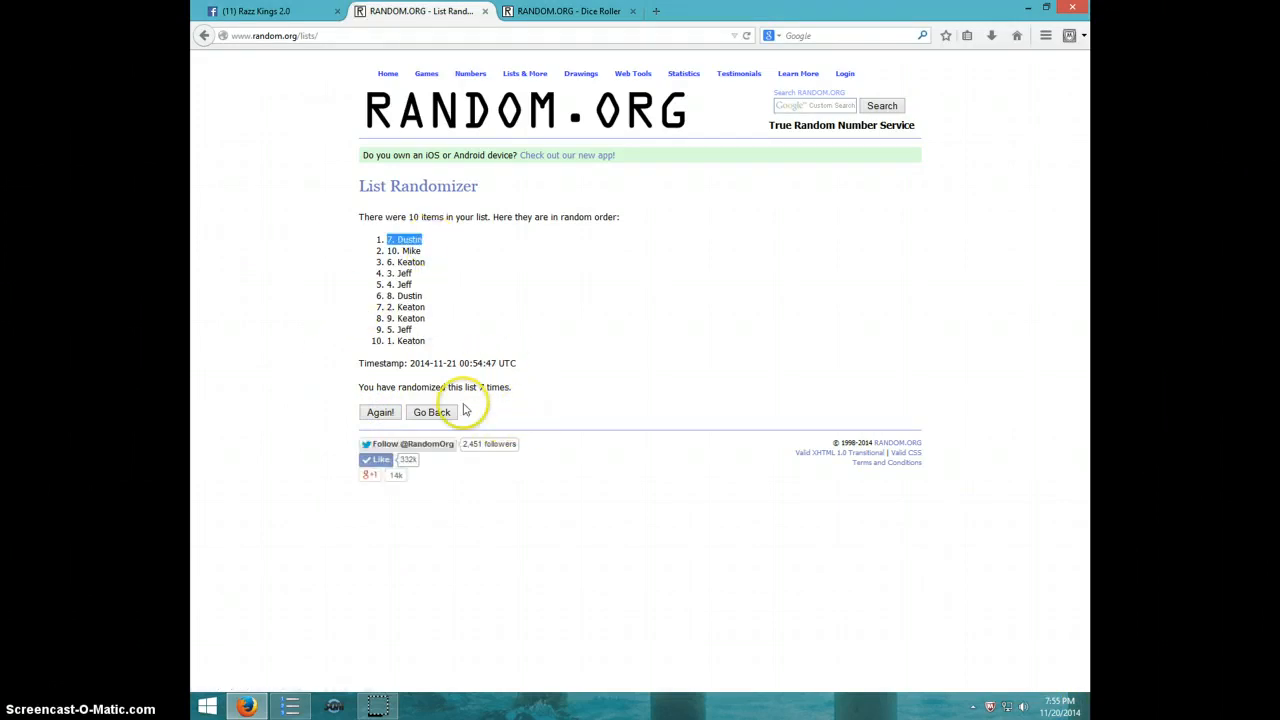
pyautogui.click(564, 12)
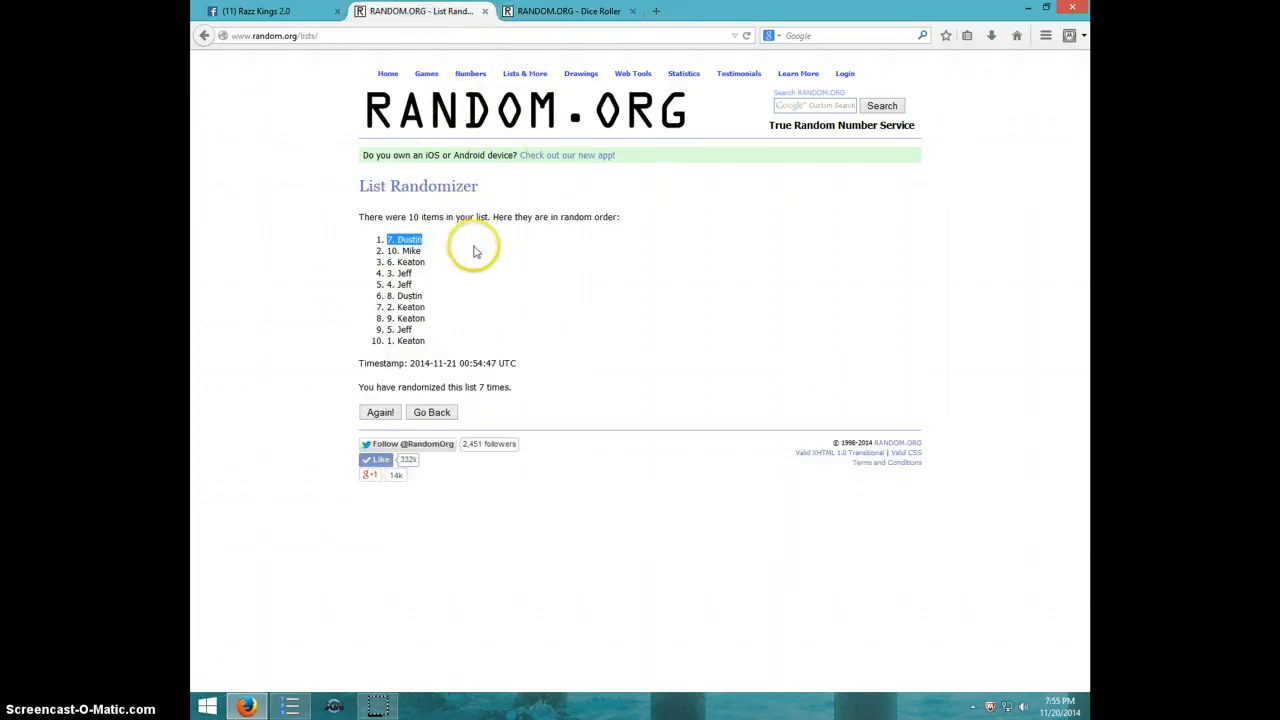
pyautogui.click(990, 704)
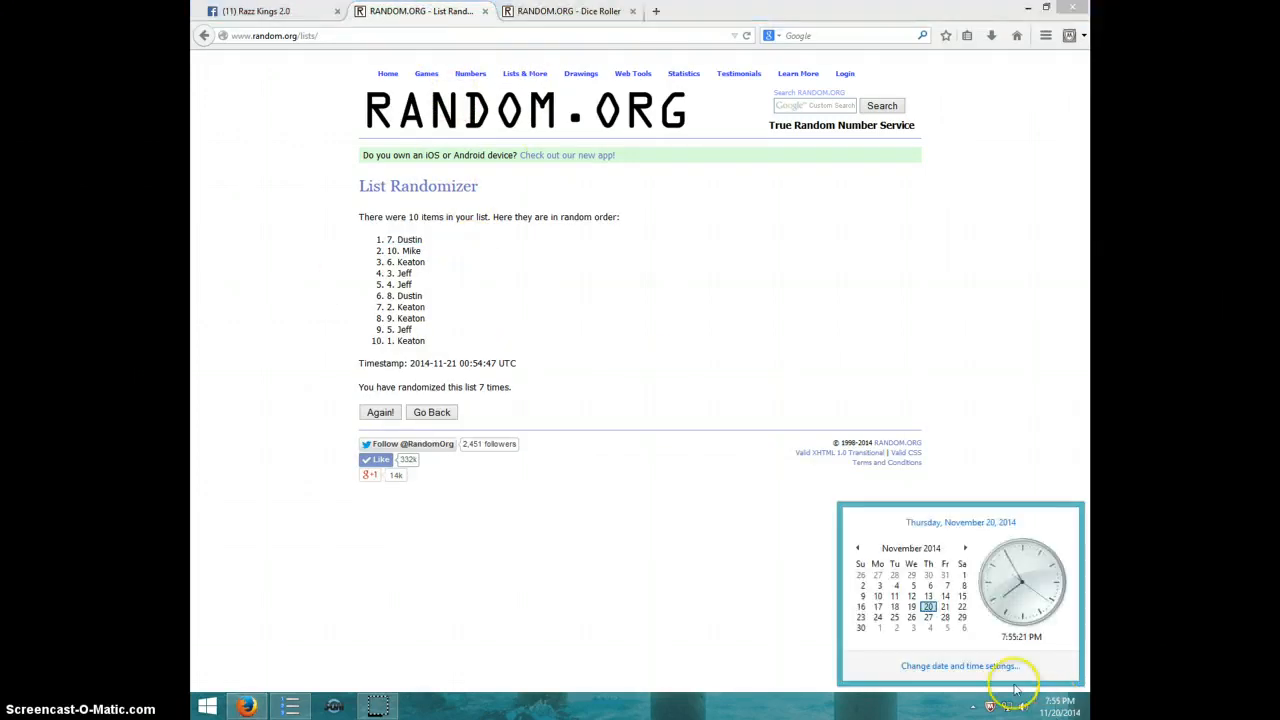
pyautogui.click(260, 12)
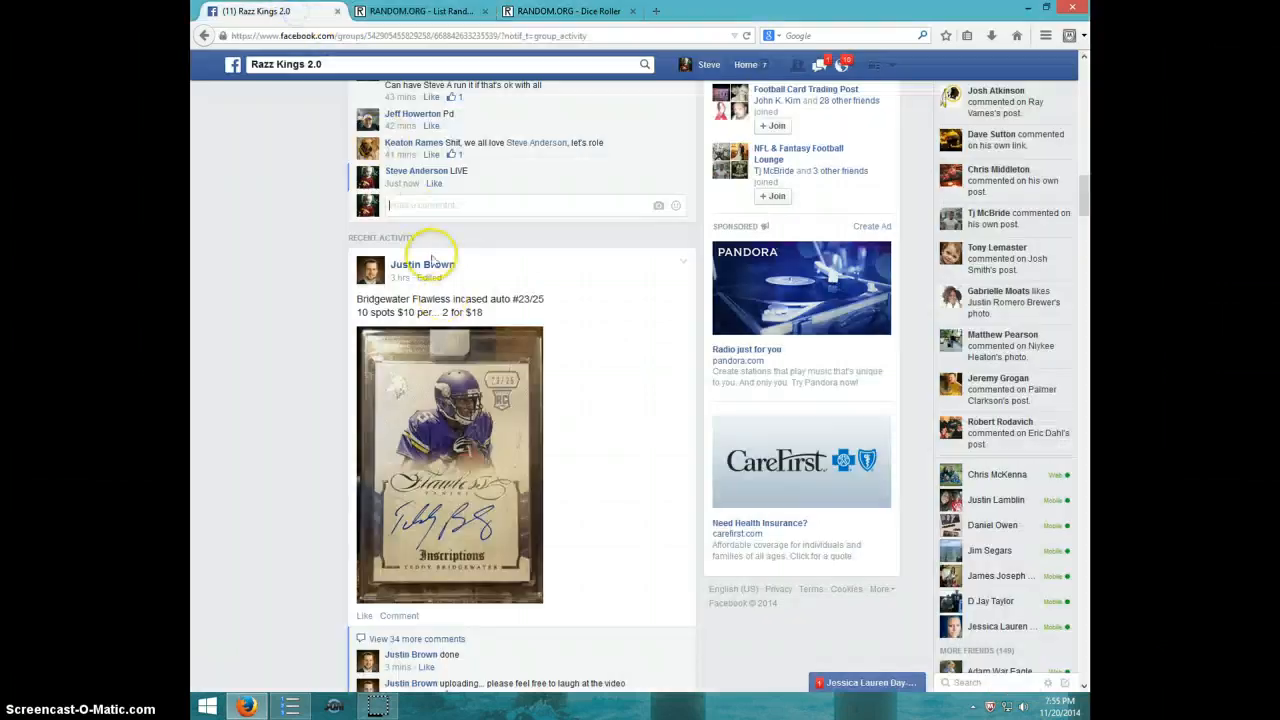
# Step: Comment 'DONE' under the card break post and show the system date and time
pyautogui.scroll(-3)
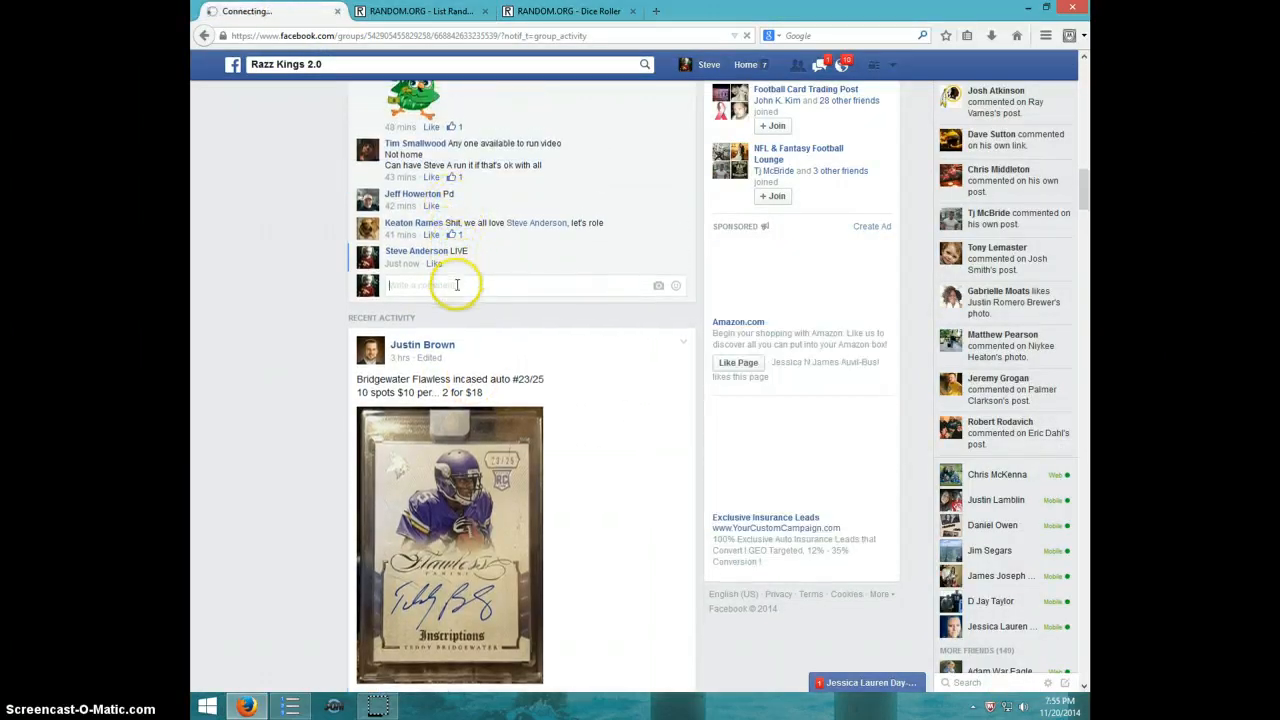
pyautogui.write('DO')
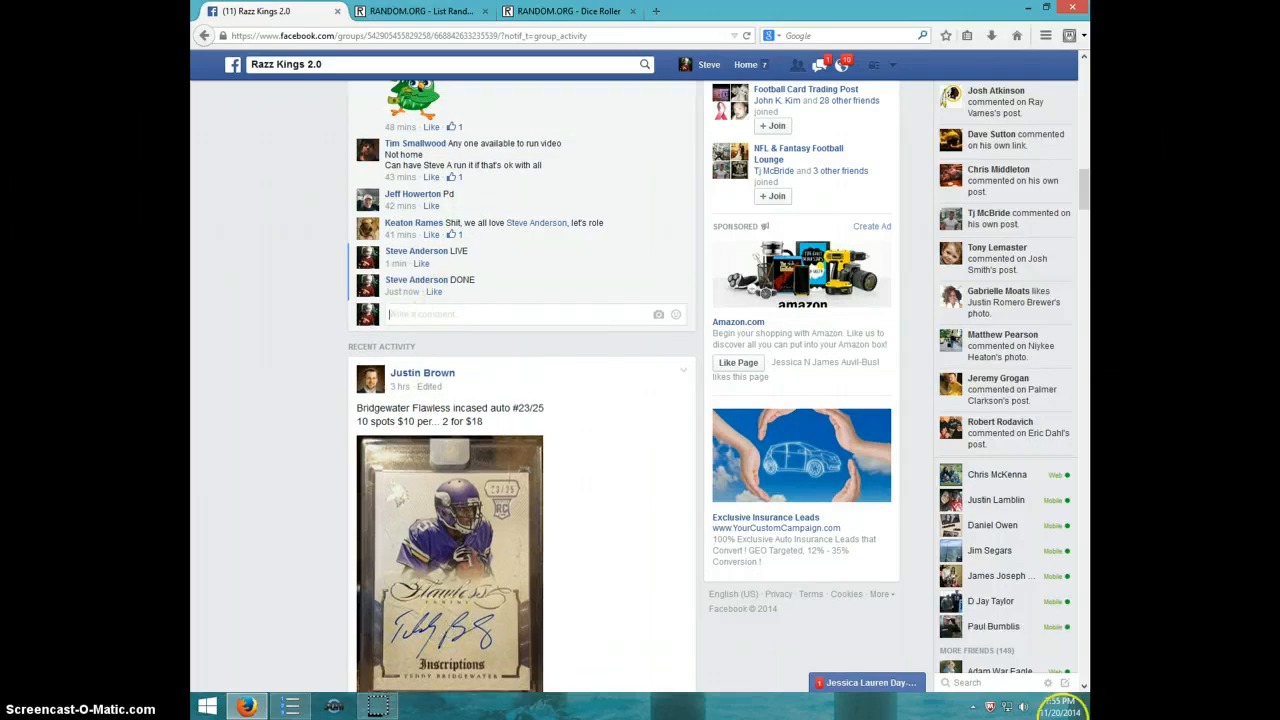
pyautogui.click(1060, 704)
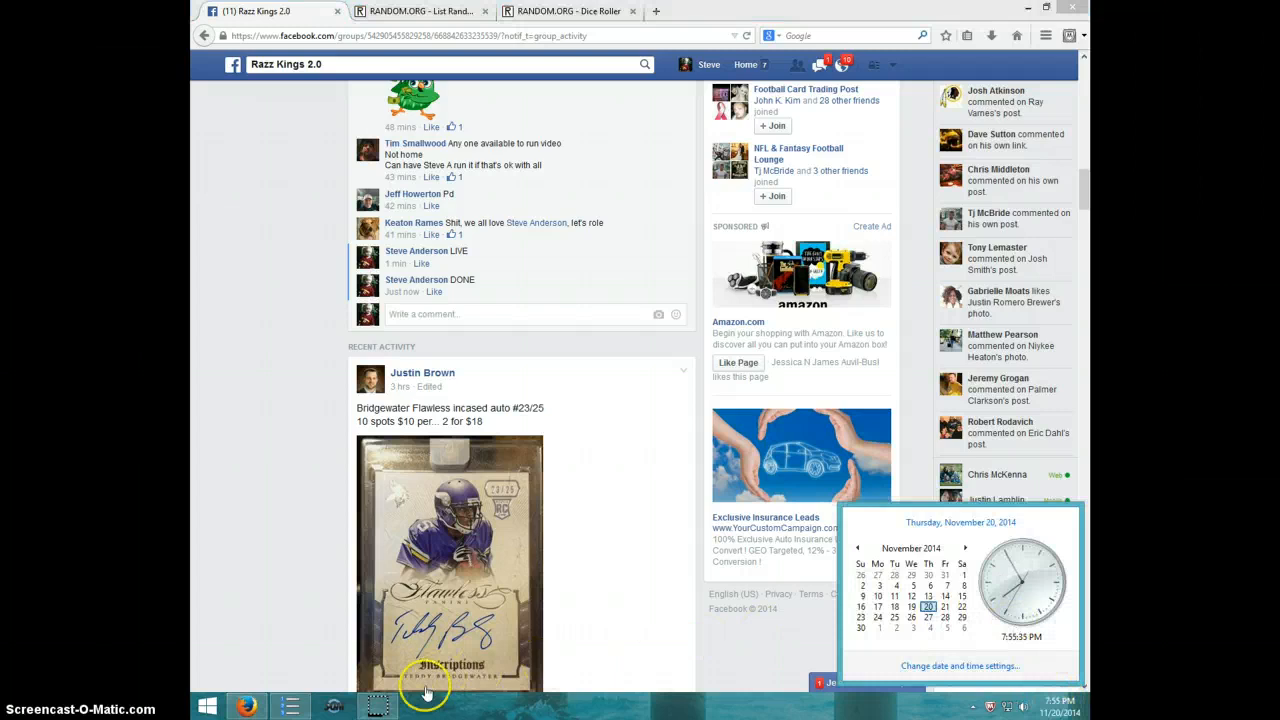